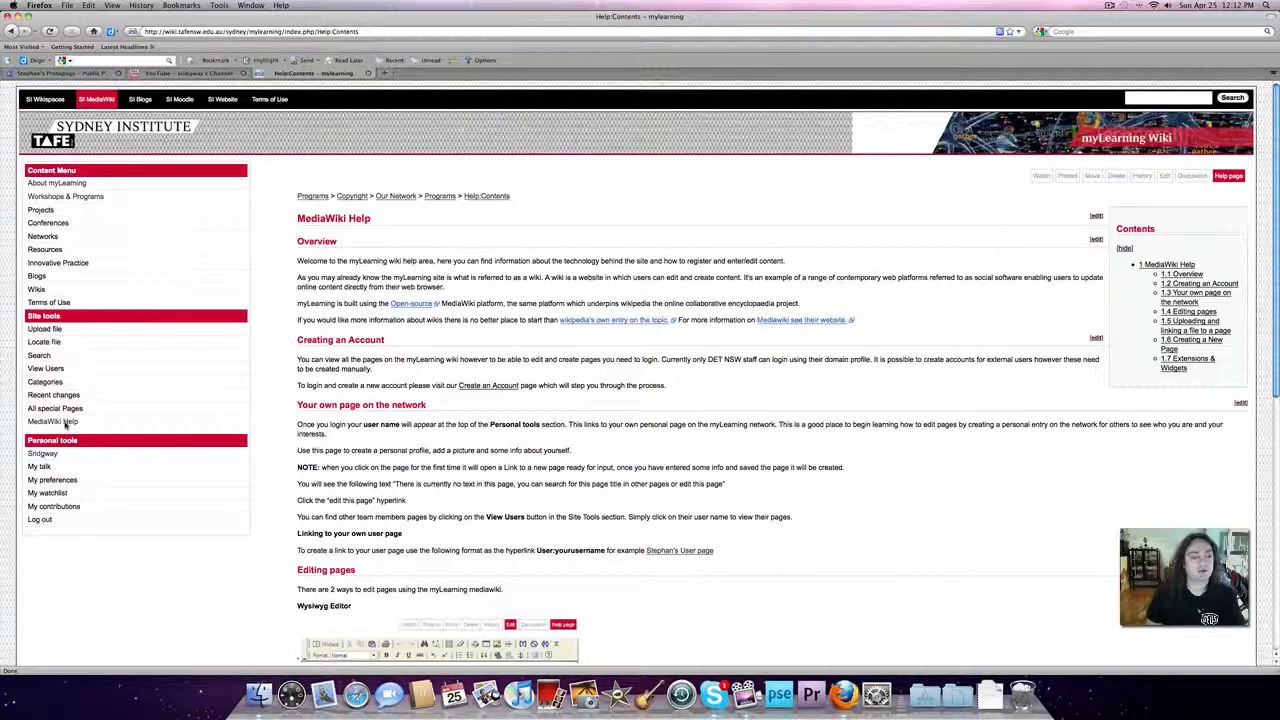
# Step: Go to the MediaWiki Help page from Site tools and scroll to Extensions & Widgets
pyautogui.click(52, 421)
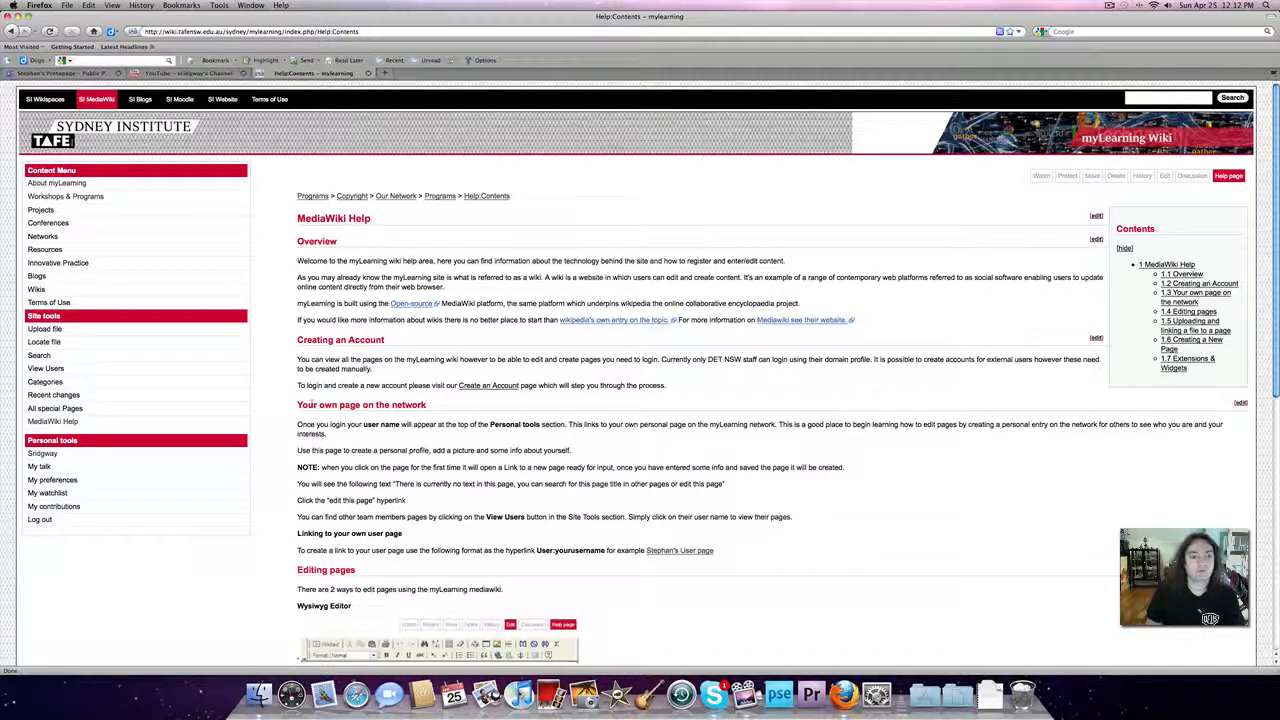
pyautogui.scroll(-3)
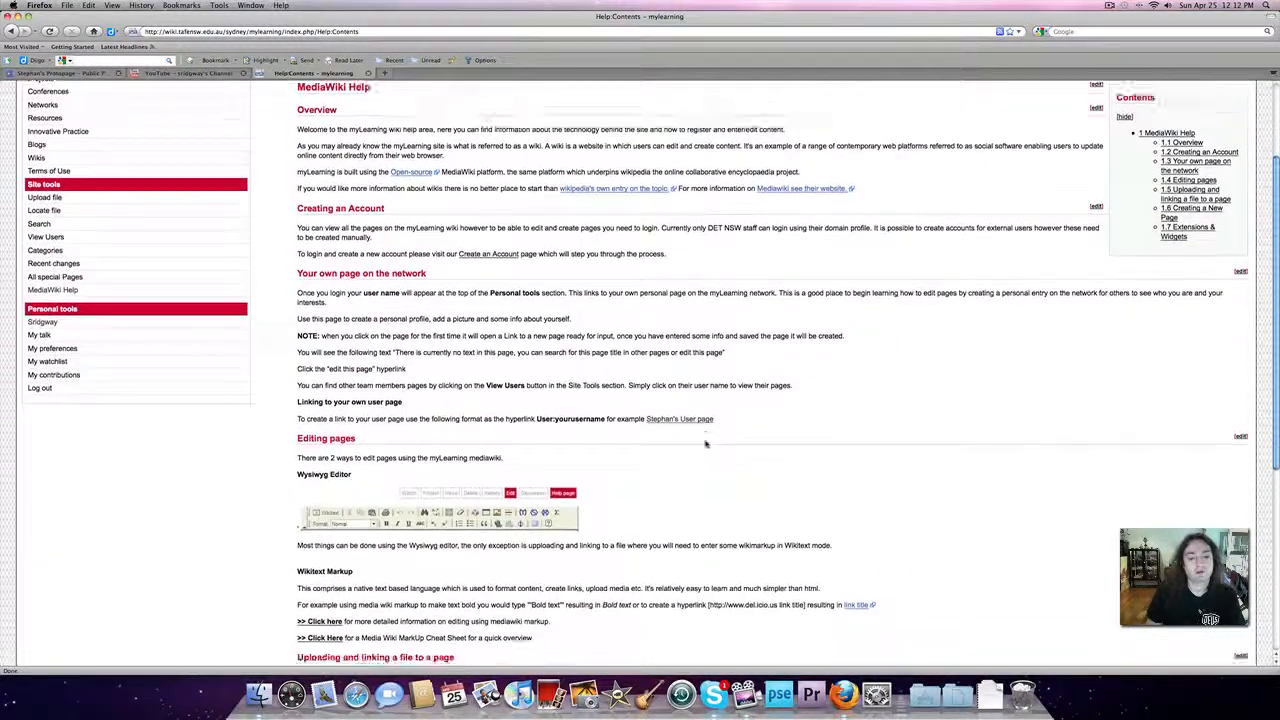
pyautogui.scroll(-3)
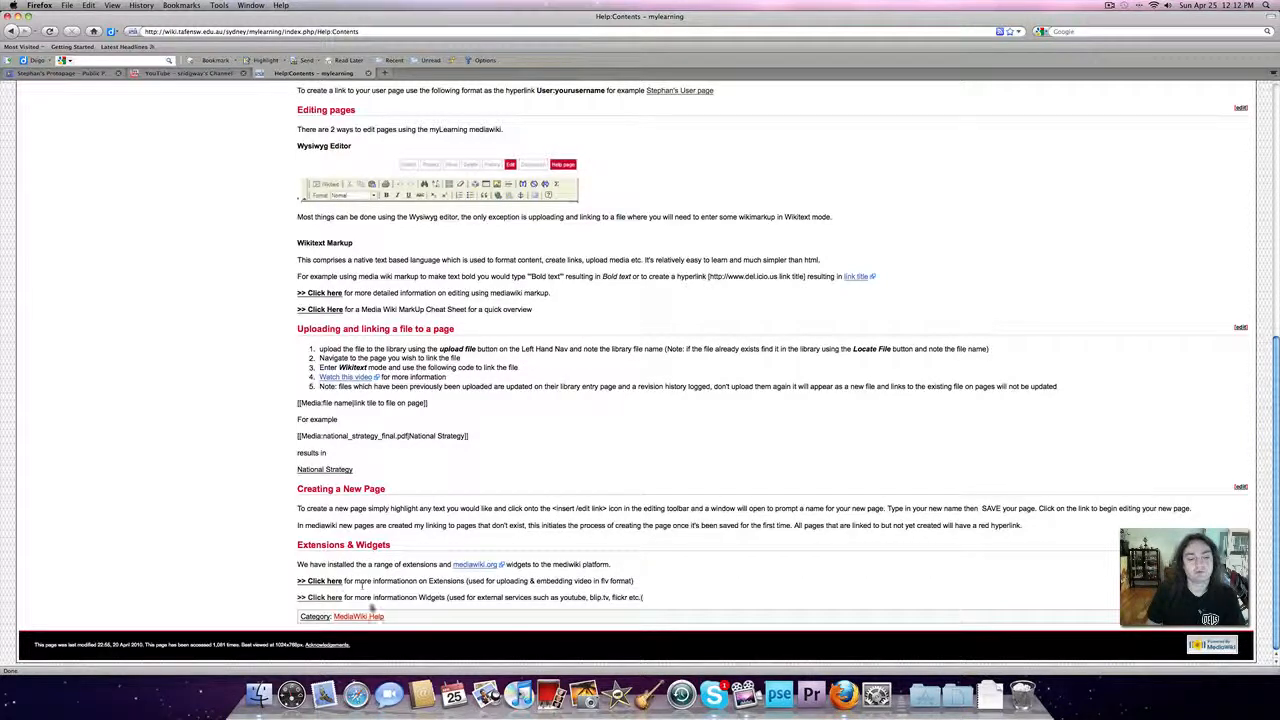
pyautogui.moveTo(319, 597)
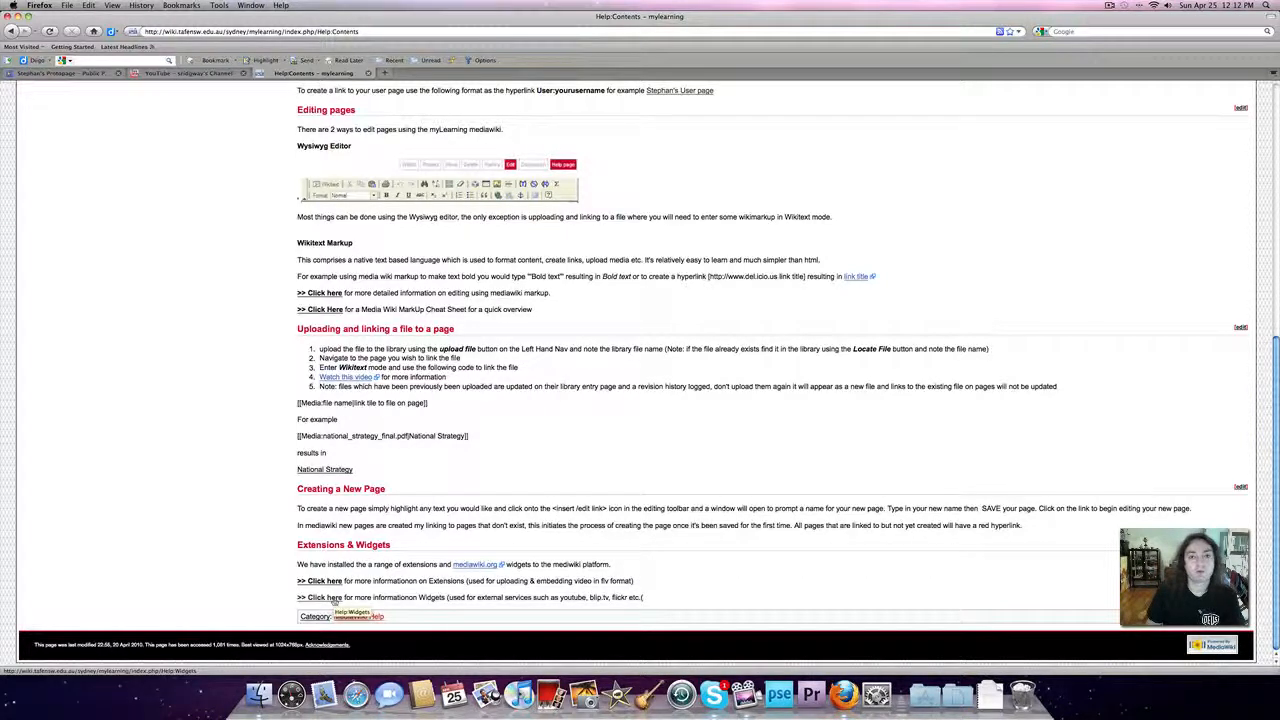
# Step: Read the Widgets help page with its YouTube widget example, then go to Programs
pyautogui.click(319, 597)
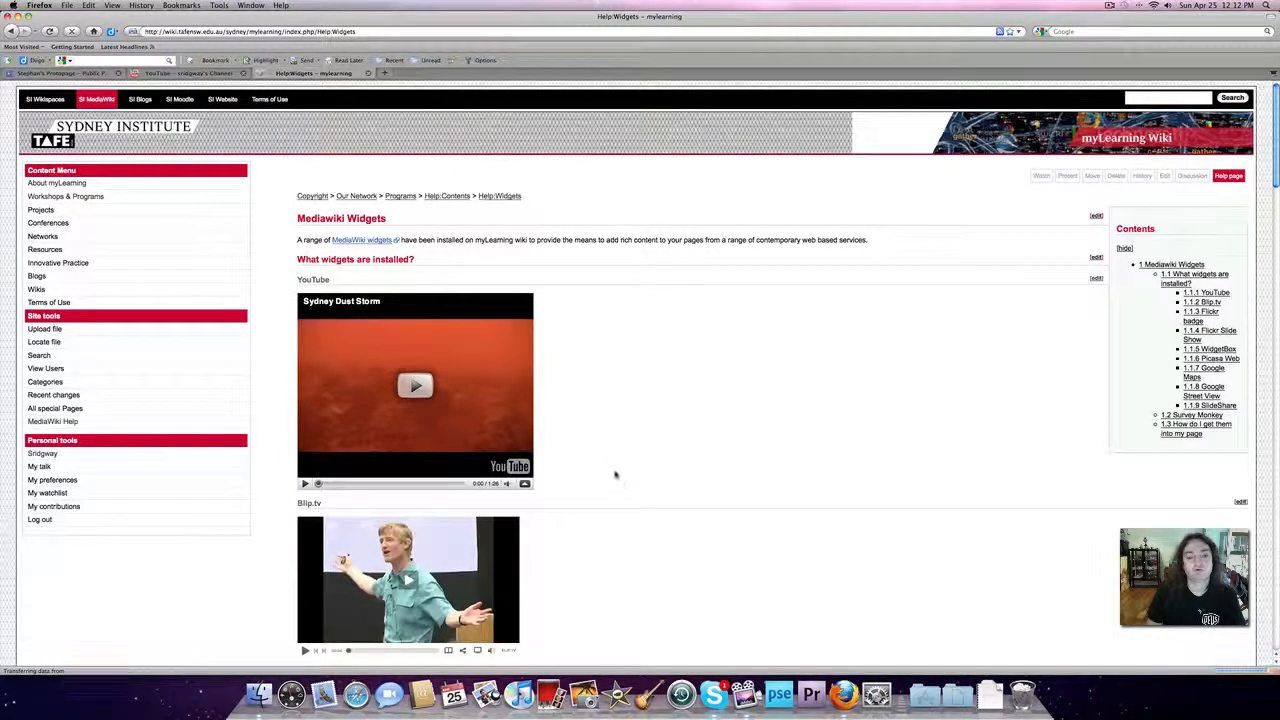
pyautogui.moveTo(867, 411)
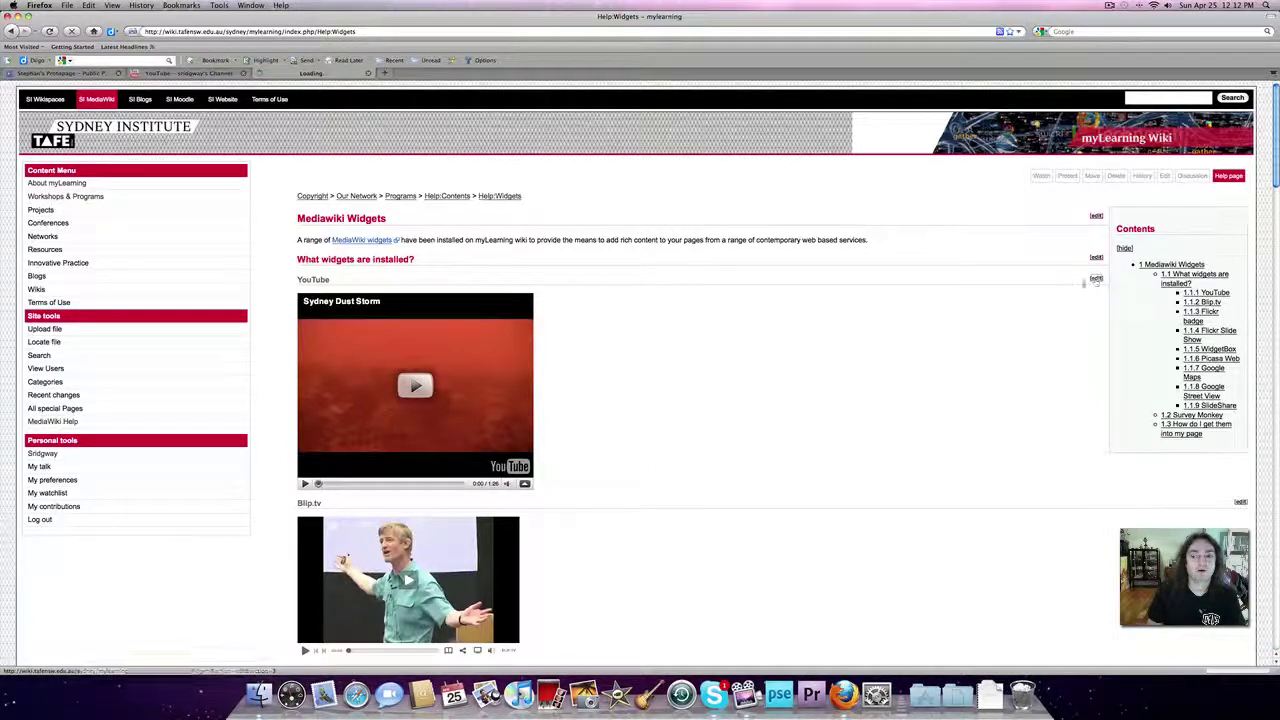
pyautogui.click(1096, 278)
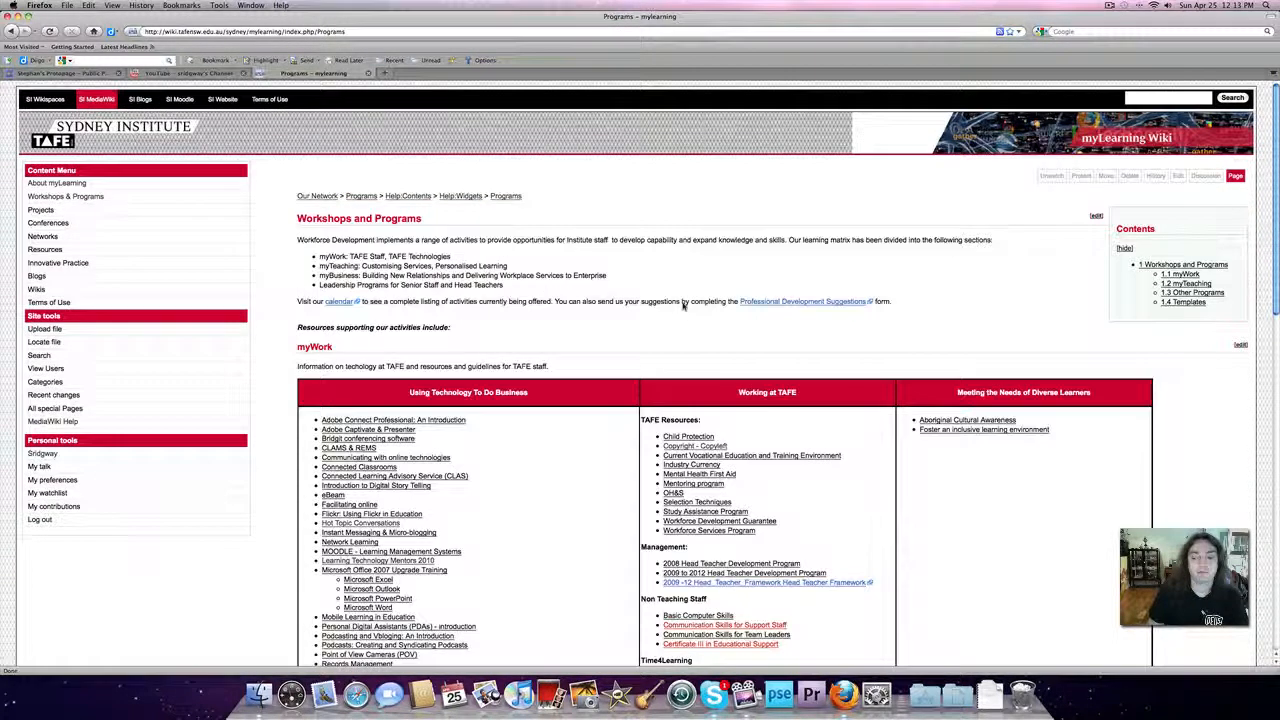
# Step: Go to the Copyright - Copyleft page and scroll to its Want to Work Together section
pyautogui.scroll(-3)
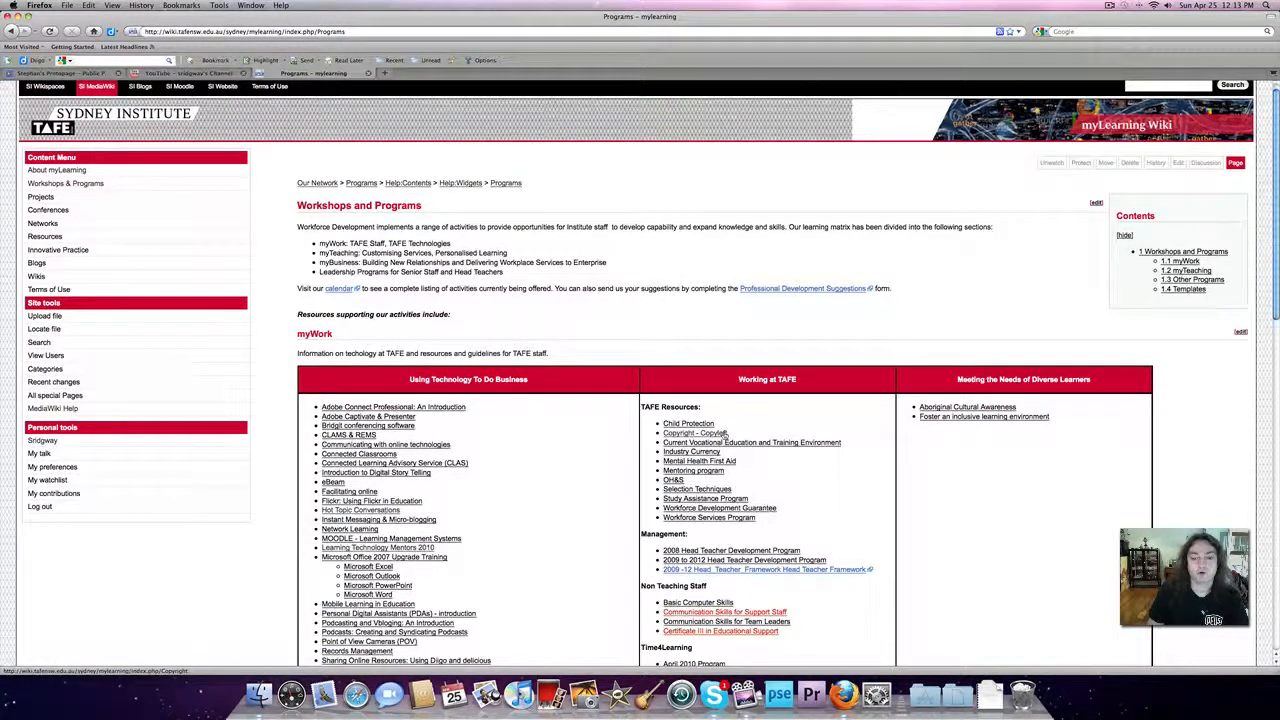
pyautogui.click(695, 432)
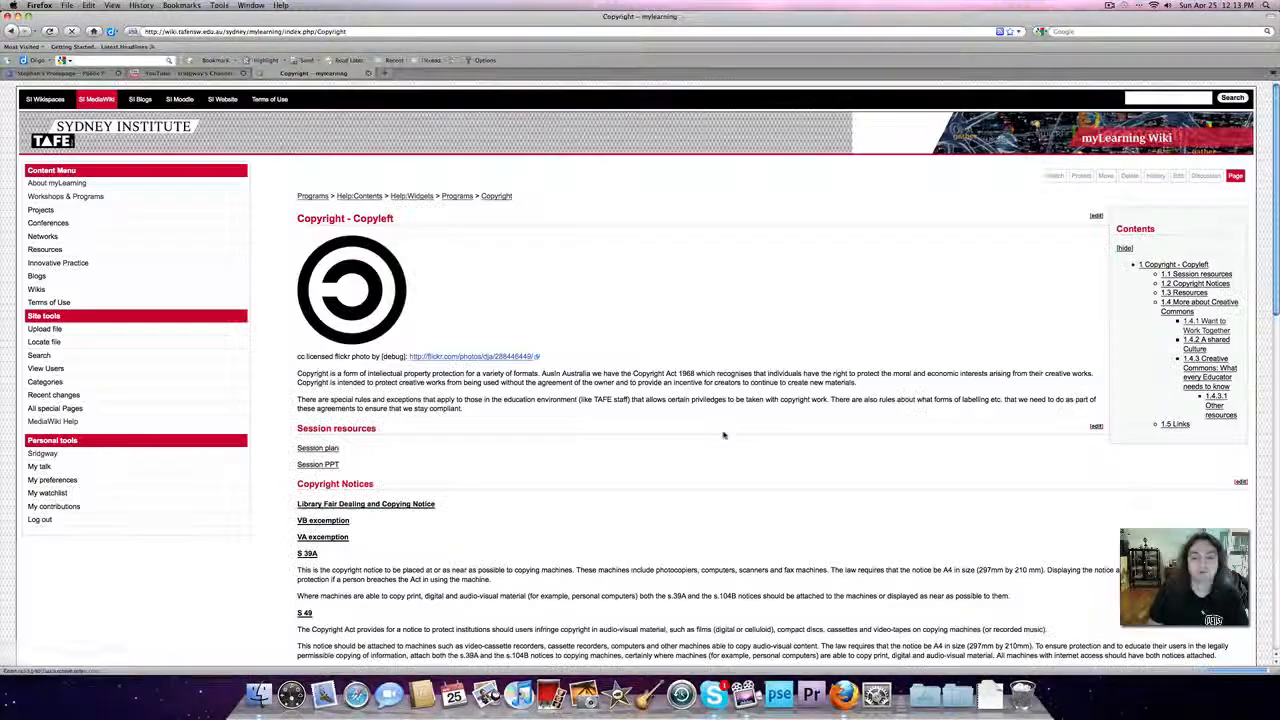
pyautogui.scroll(-3)
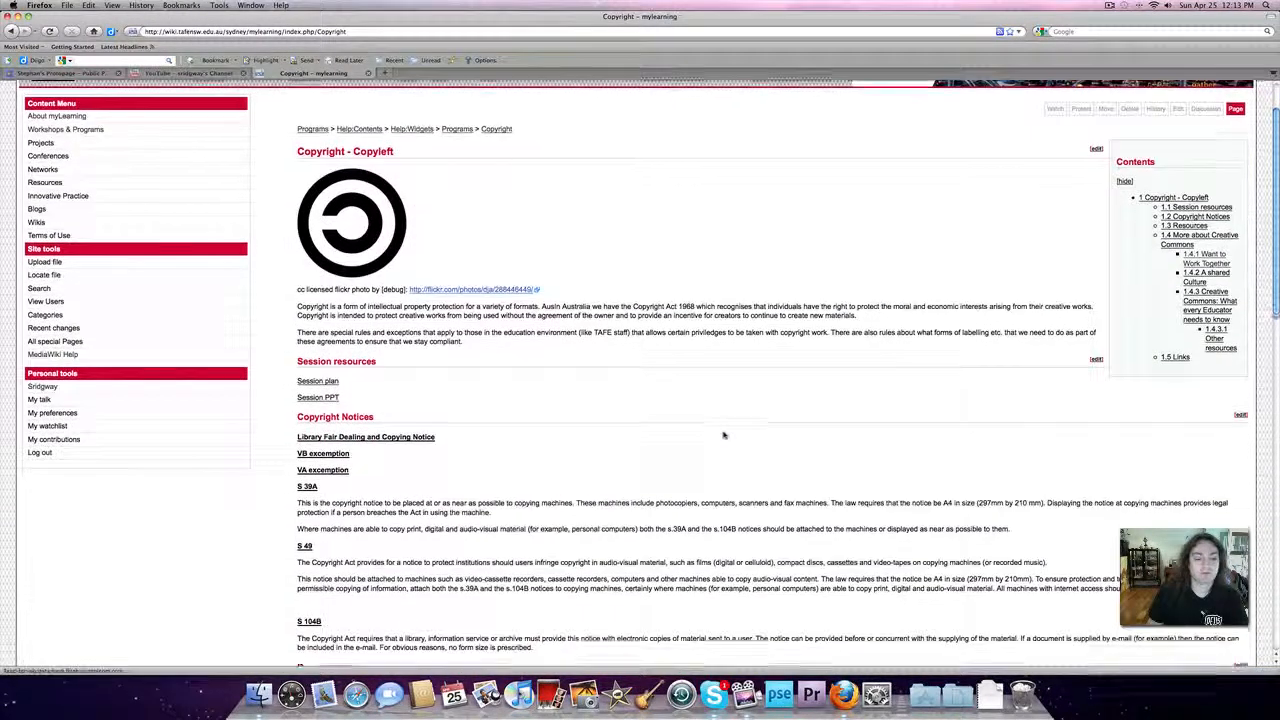
pyautogui.scroll(-3)
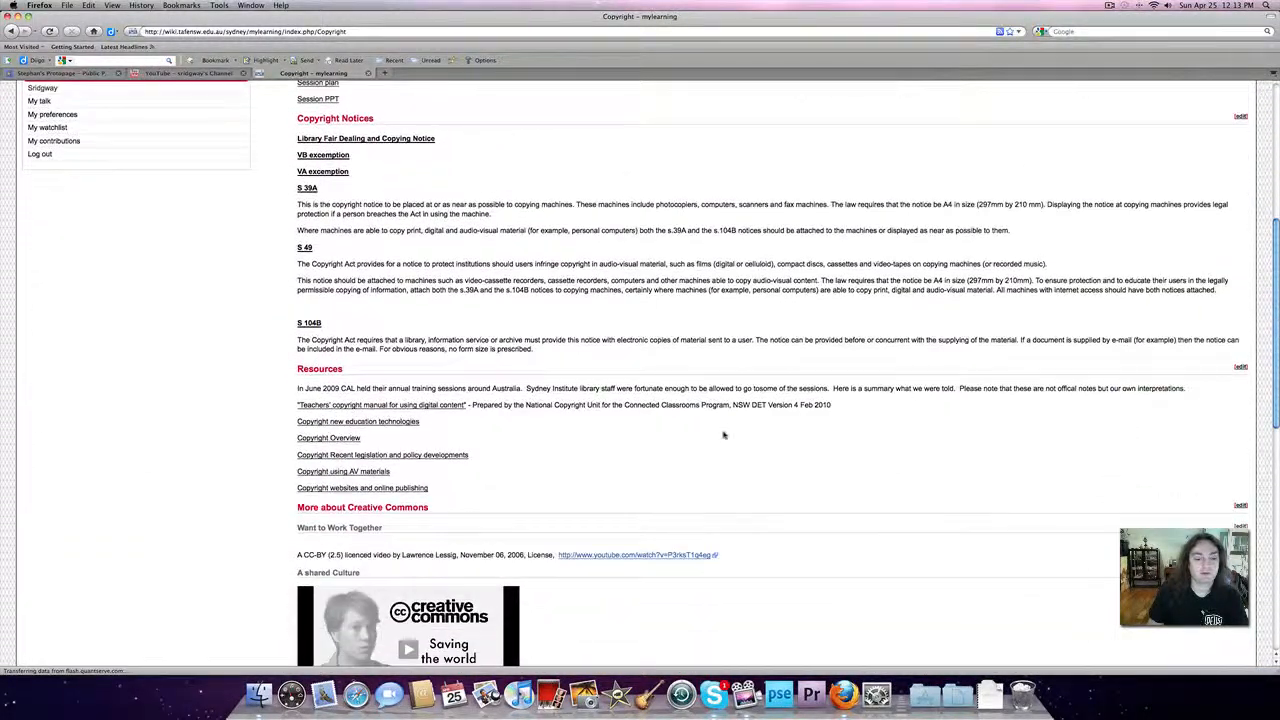
pyautogui.scroll(-3)
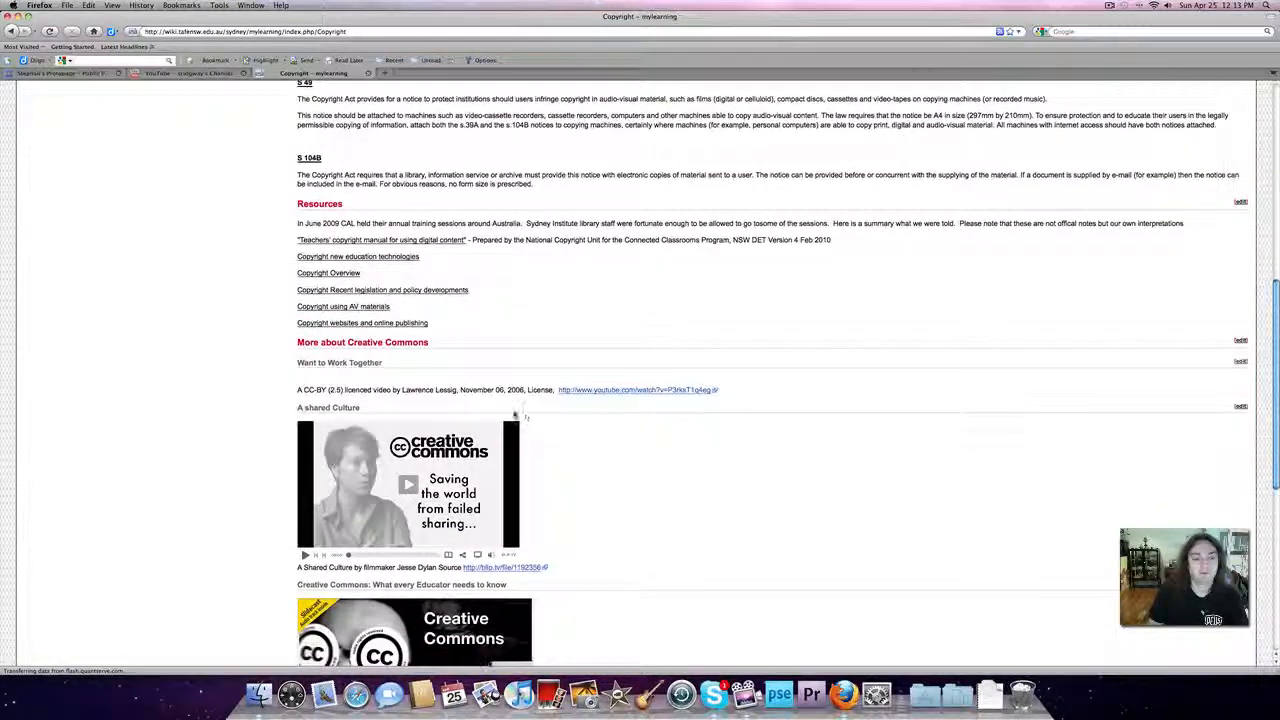
pyautogui.moveTo(358, 380)
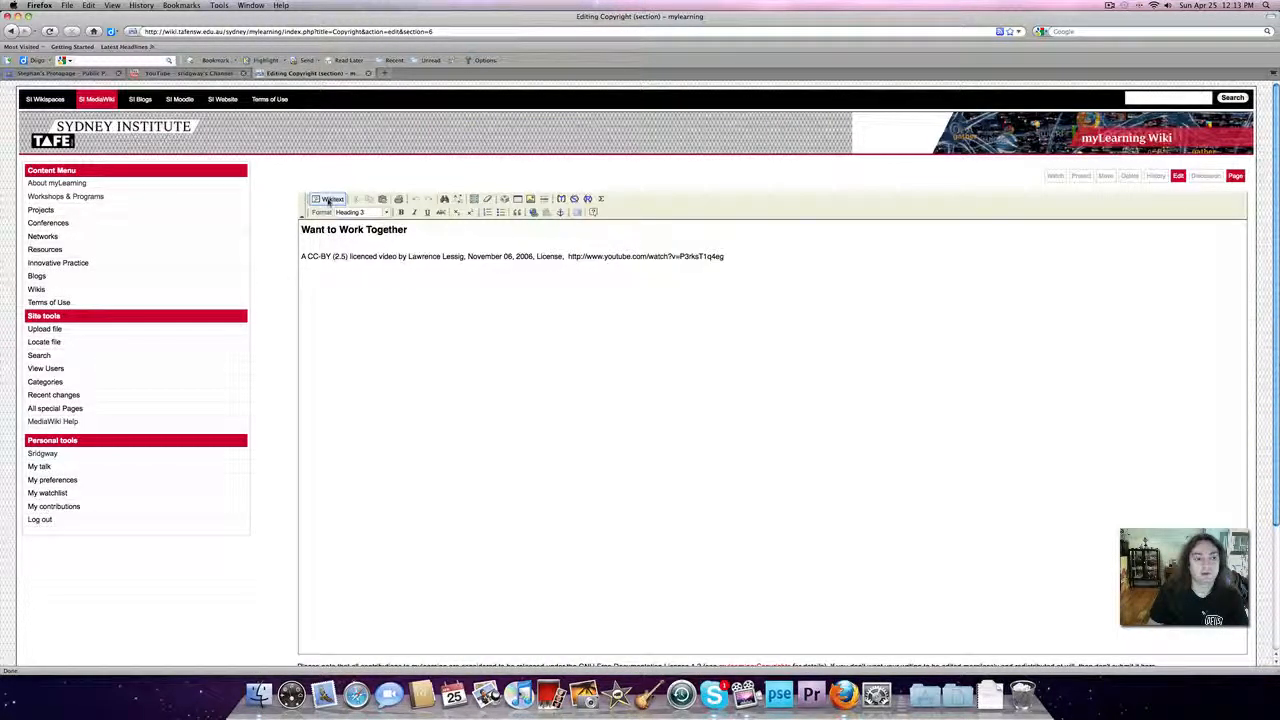
# Step: In raw wikitext add '{{#widget:YouTube|id=gs7j6DUH0mY&hl}}' on a new line under the heading
pyautogui.click(330, 199)
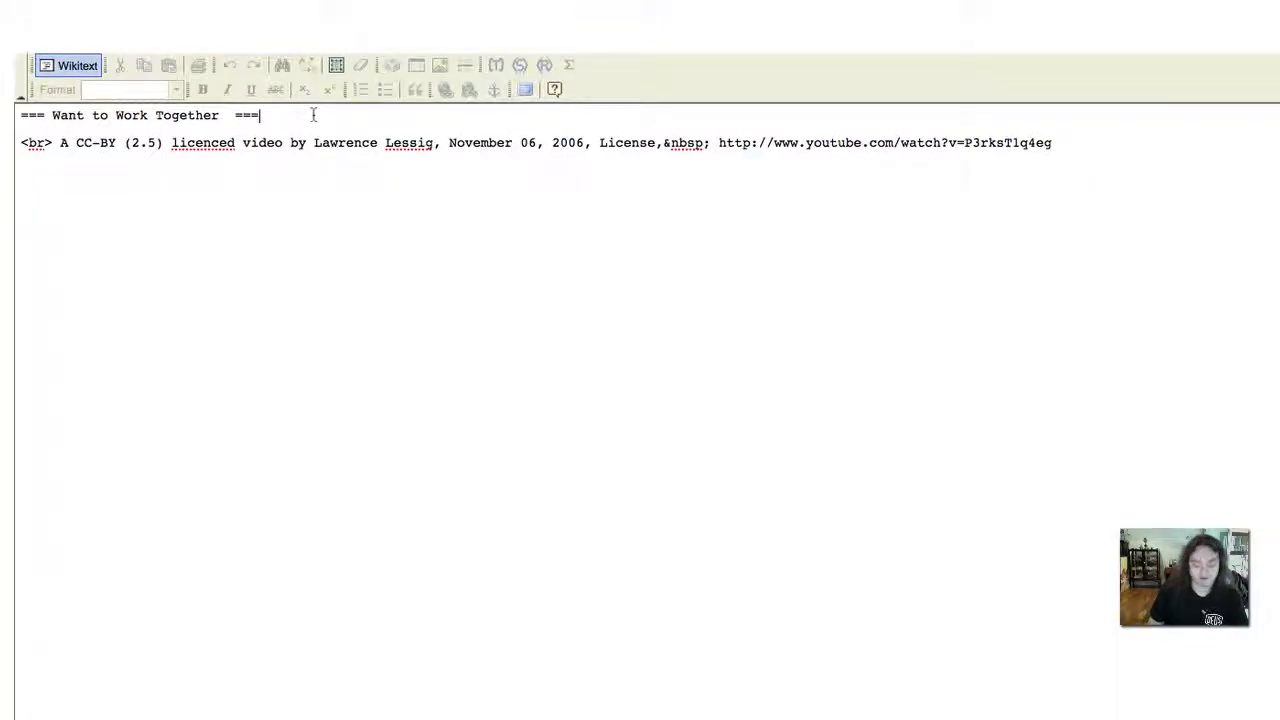
pyautogui.press('Return')
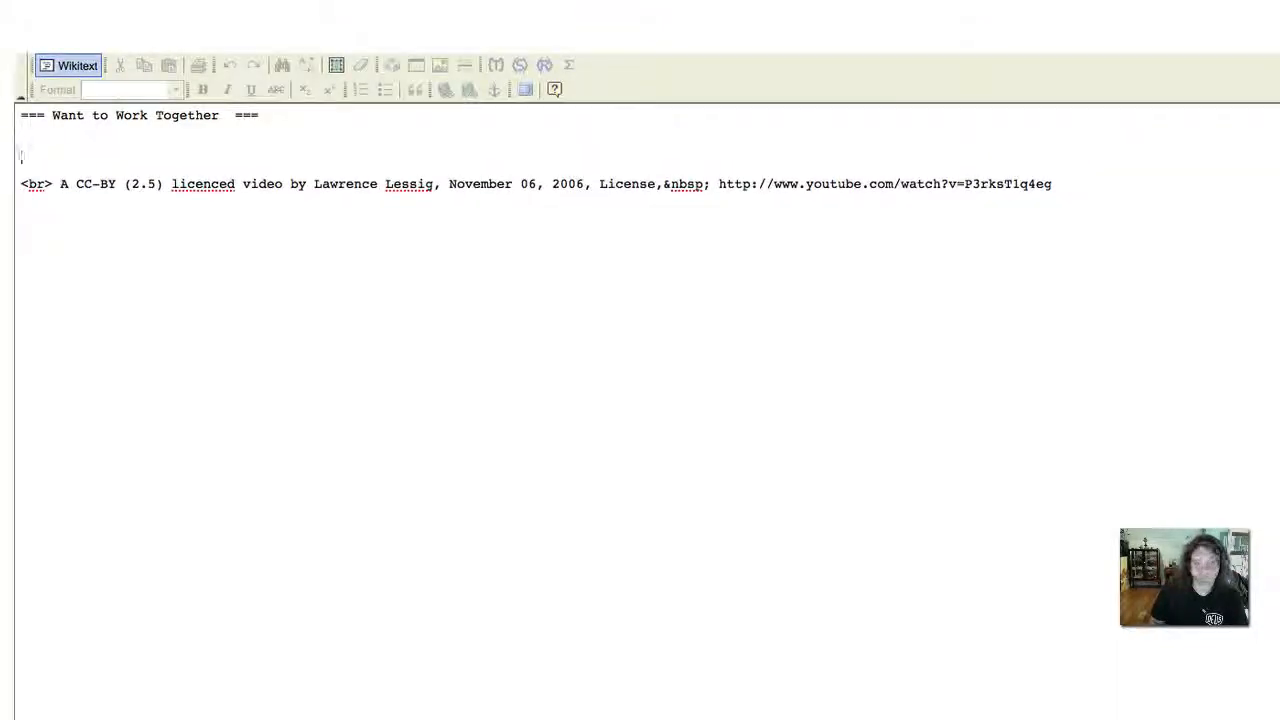
pyautogui.click(44, 147)
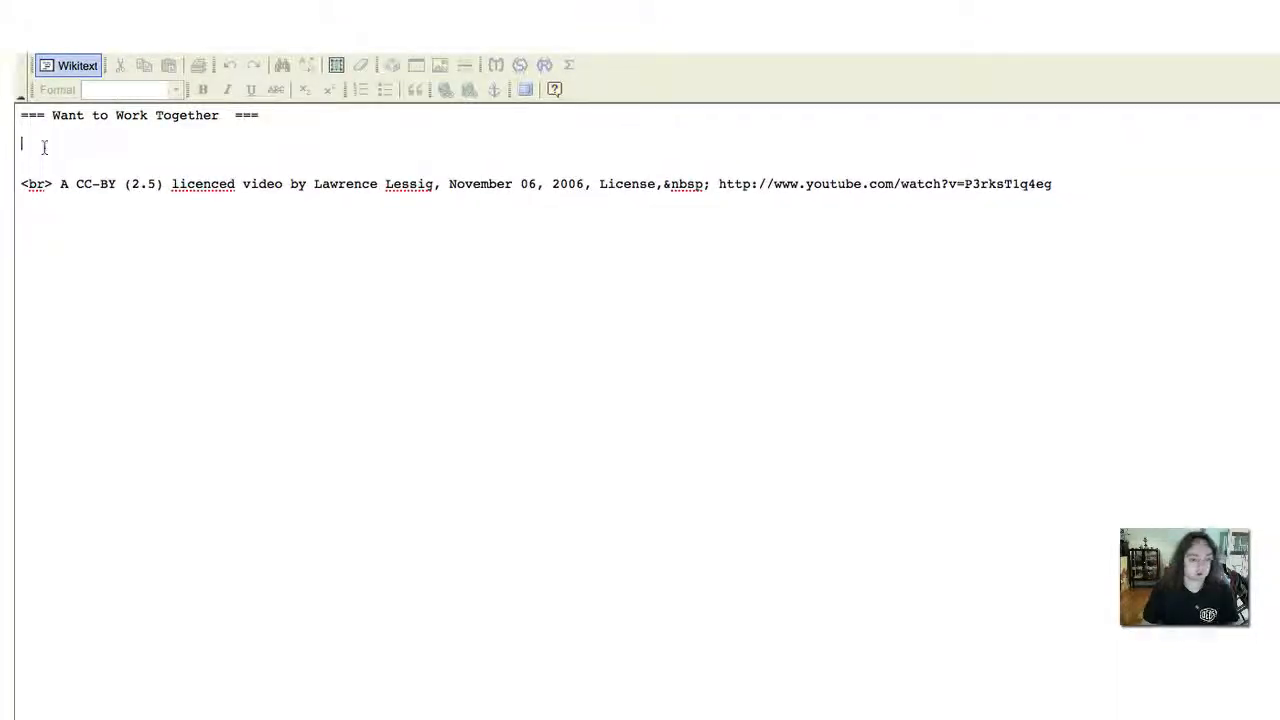
pyautogui.write('{{#widget:YouTube|id=gs7j6DUH0mY&hl}}')
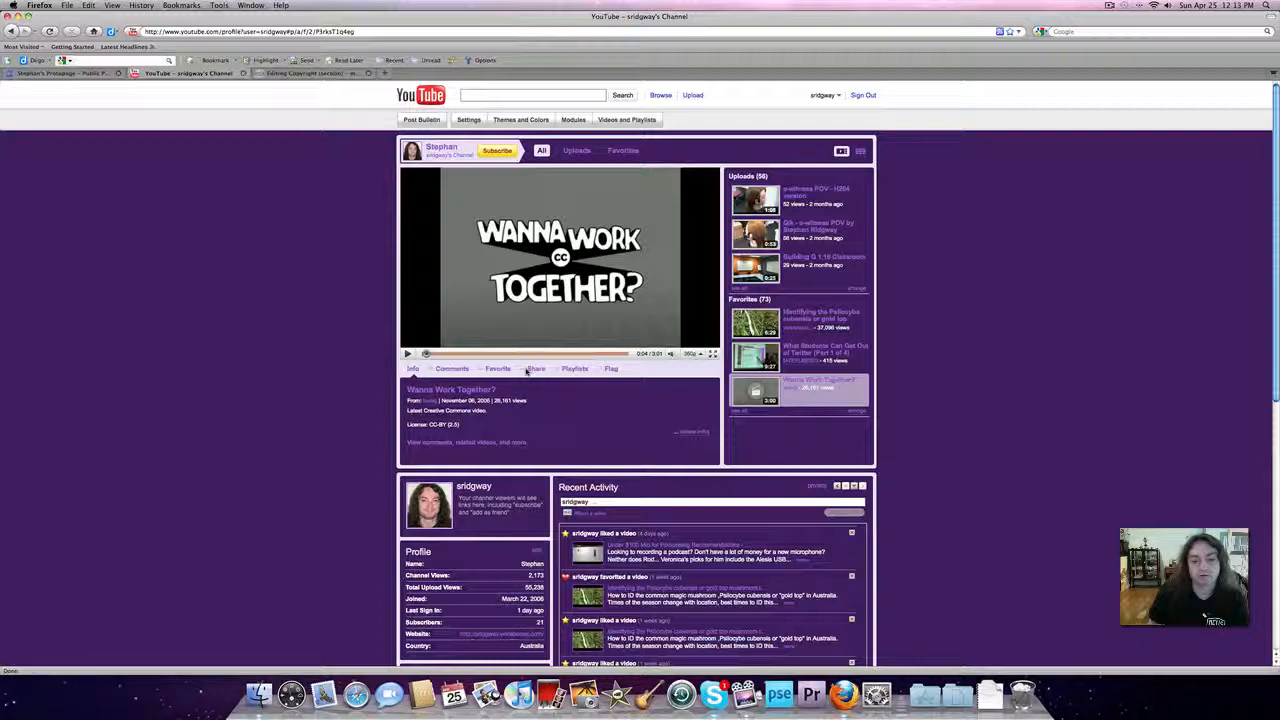
# Step: Show the video's Share link and select only the video ID after 'v='
pyautogui.click(536, 368)
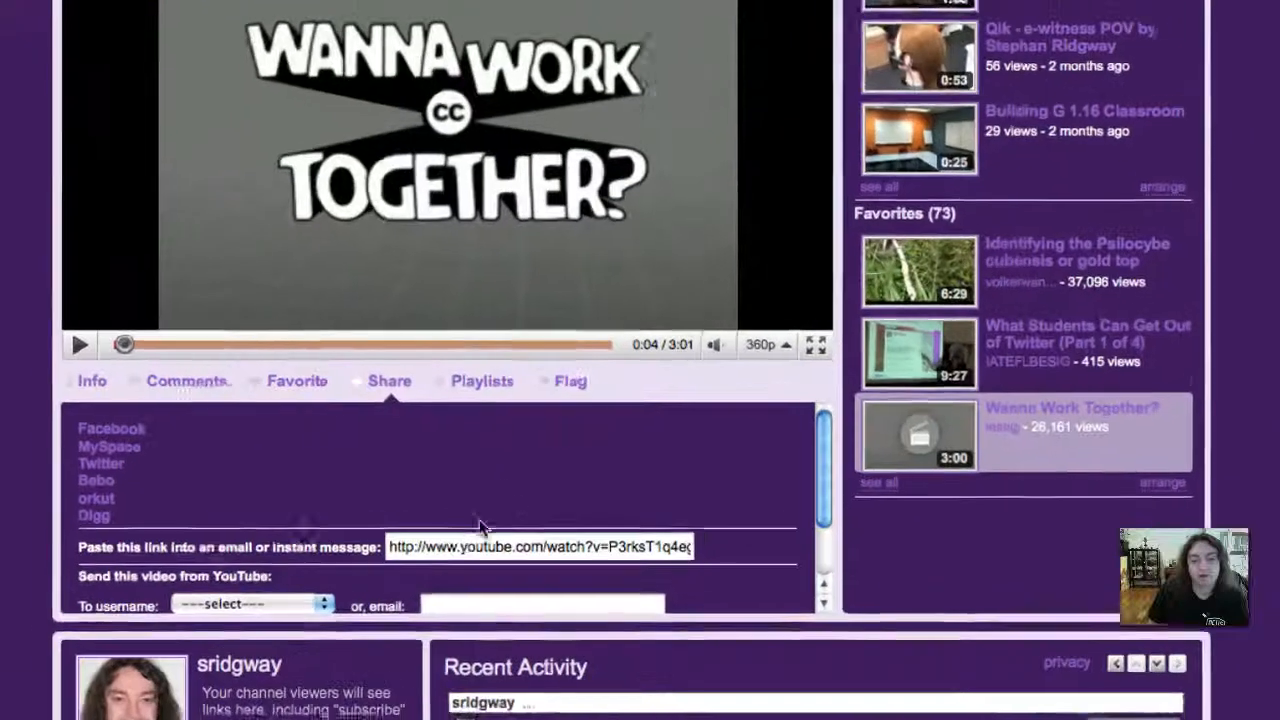
pyautogui.scroll(-3)
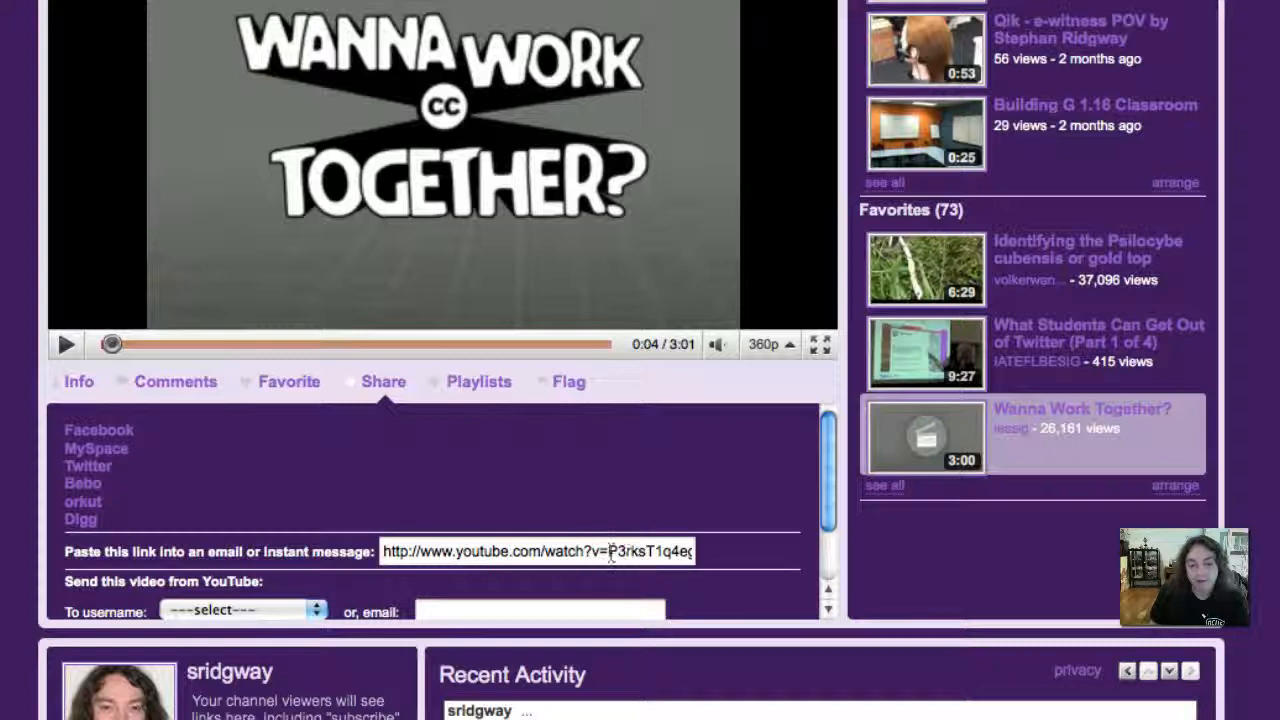
pyautogui.tripleClick(535, 551)
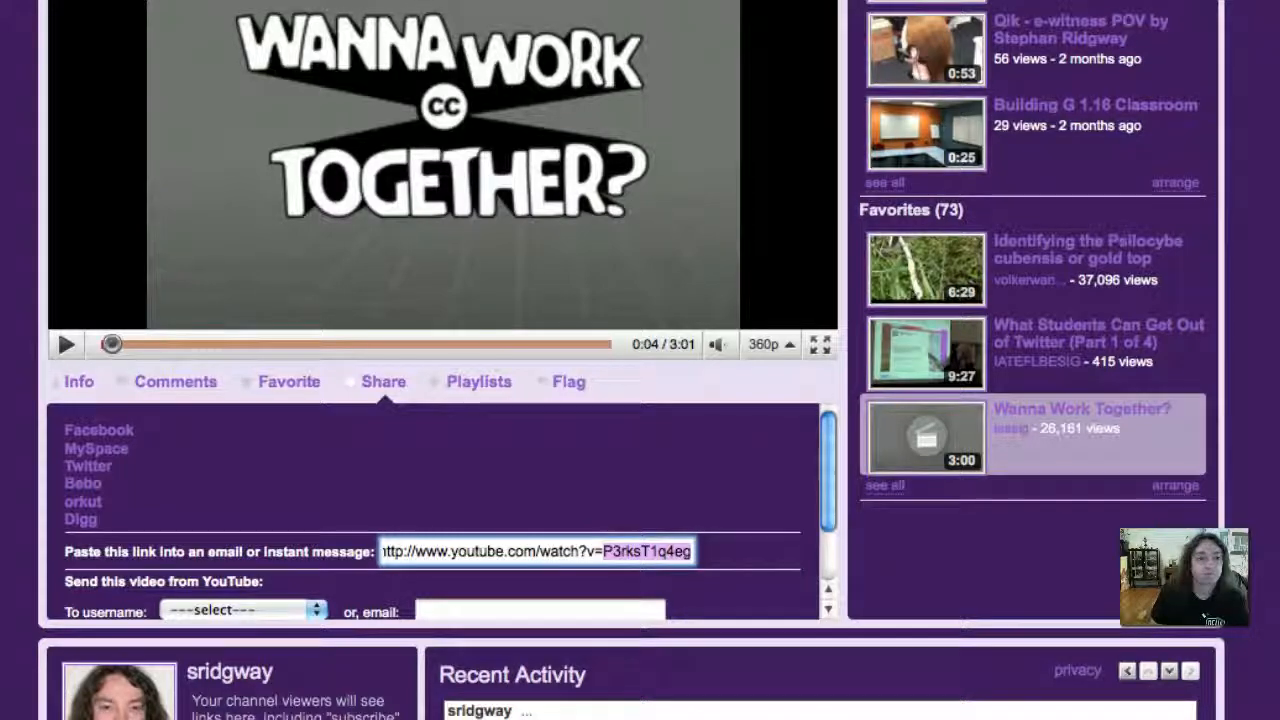
pyautogui.click(240, 10)
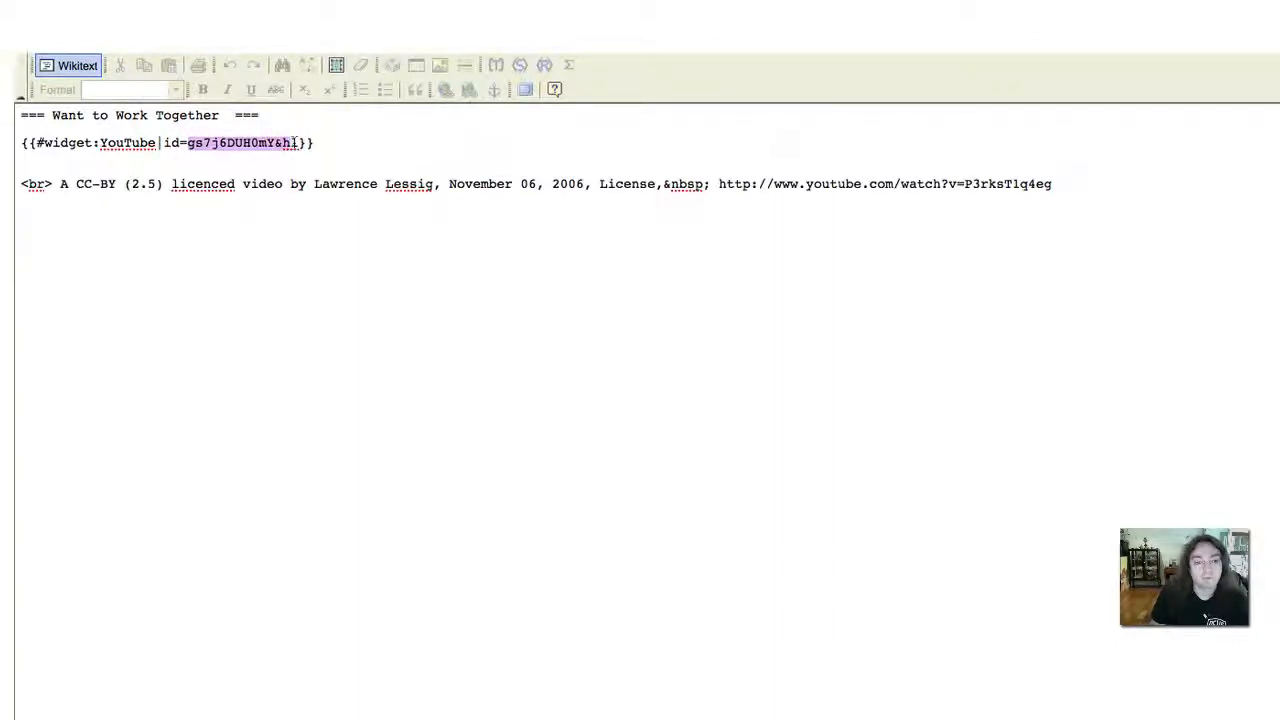
# Step: Paste the Wanna Work Together? video ID over the old widget id and save the section
pyautogui.rightClick(290, 142)
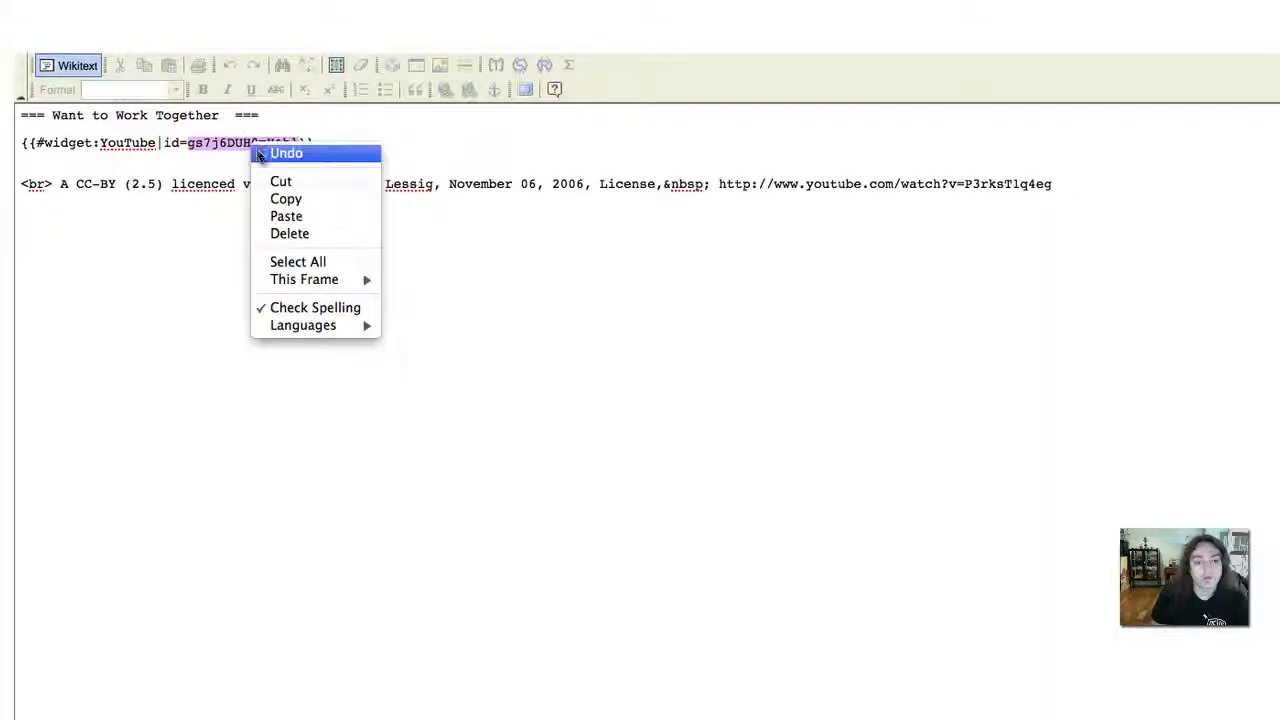
pyautogui.click(286, 216)
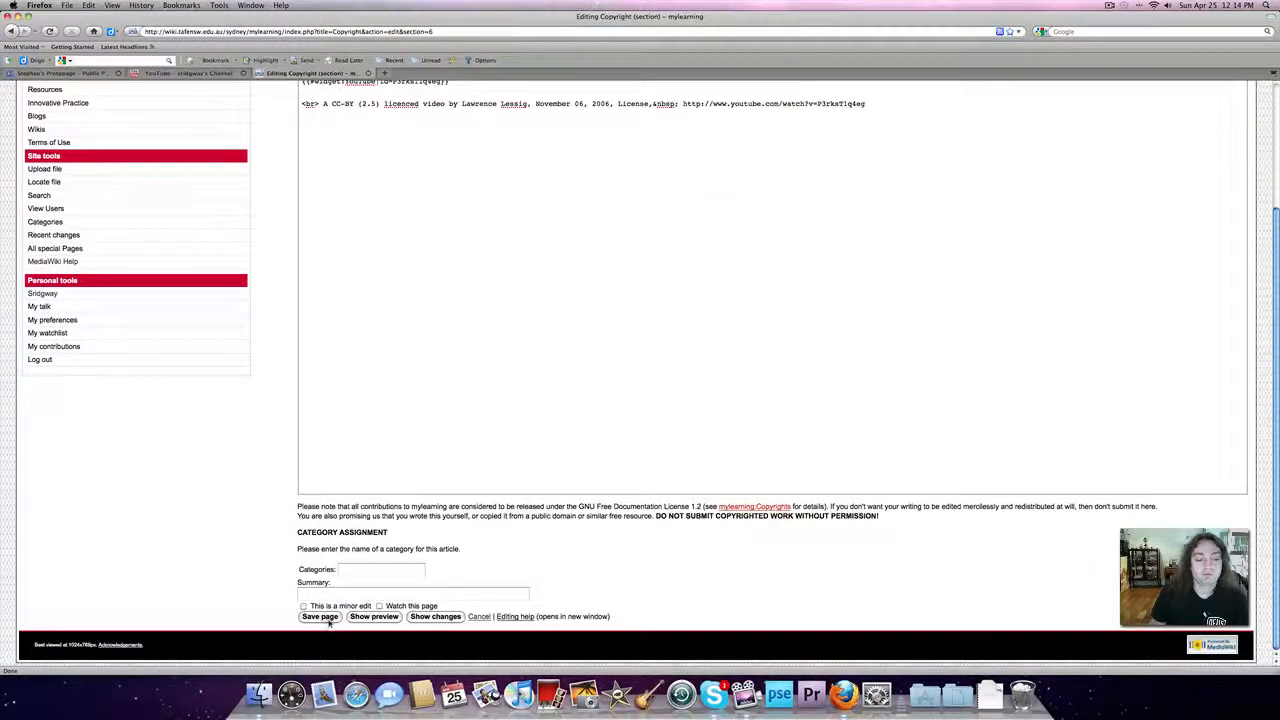
pyautogui.click(320, 616)
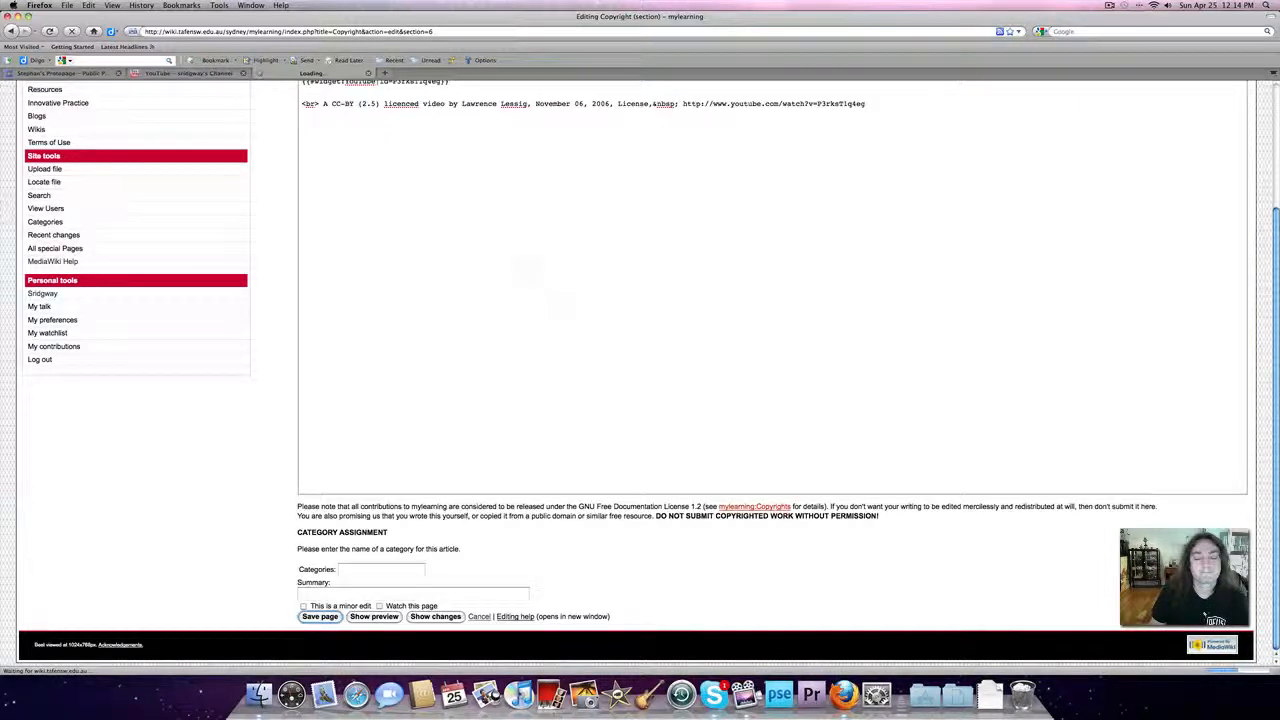
pyautogui.click(319, 616)
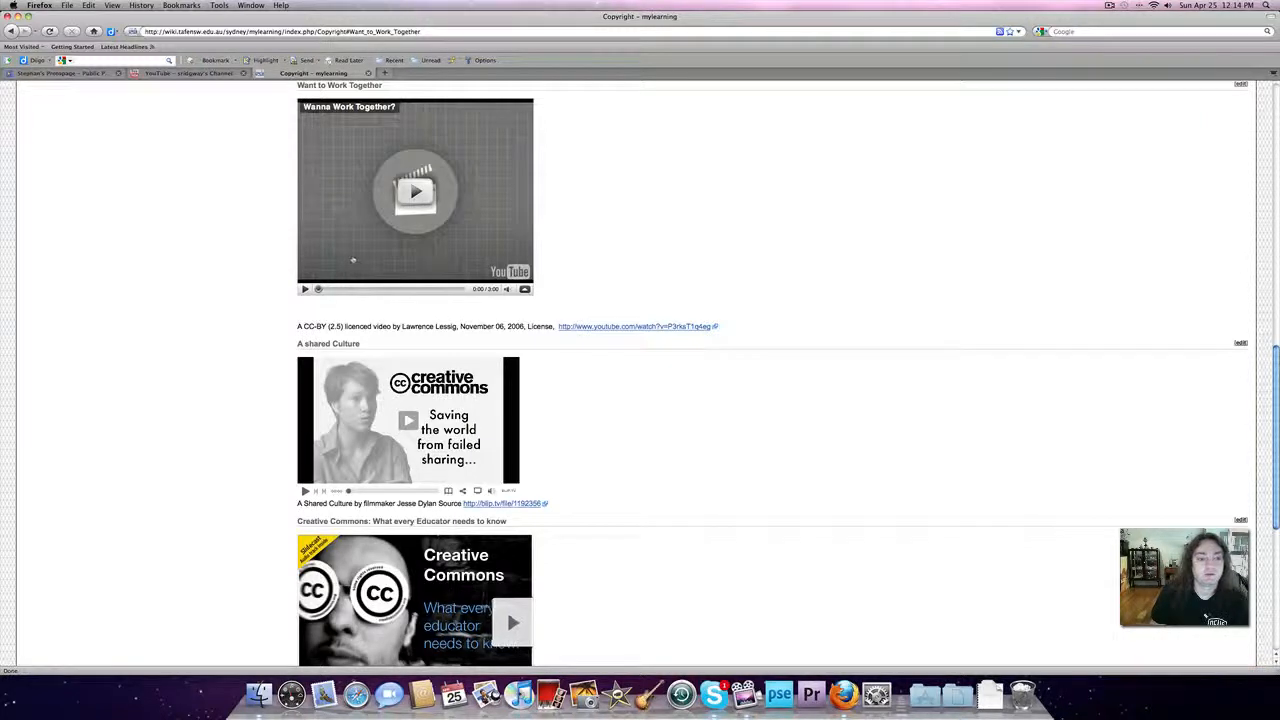
# Step: Play the embedded Wanna Work Together? video briefly, then pause it
pyautogui.click(415, 191)
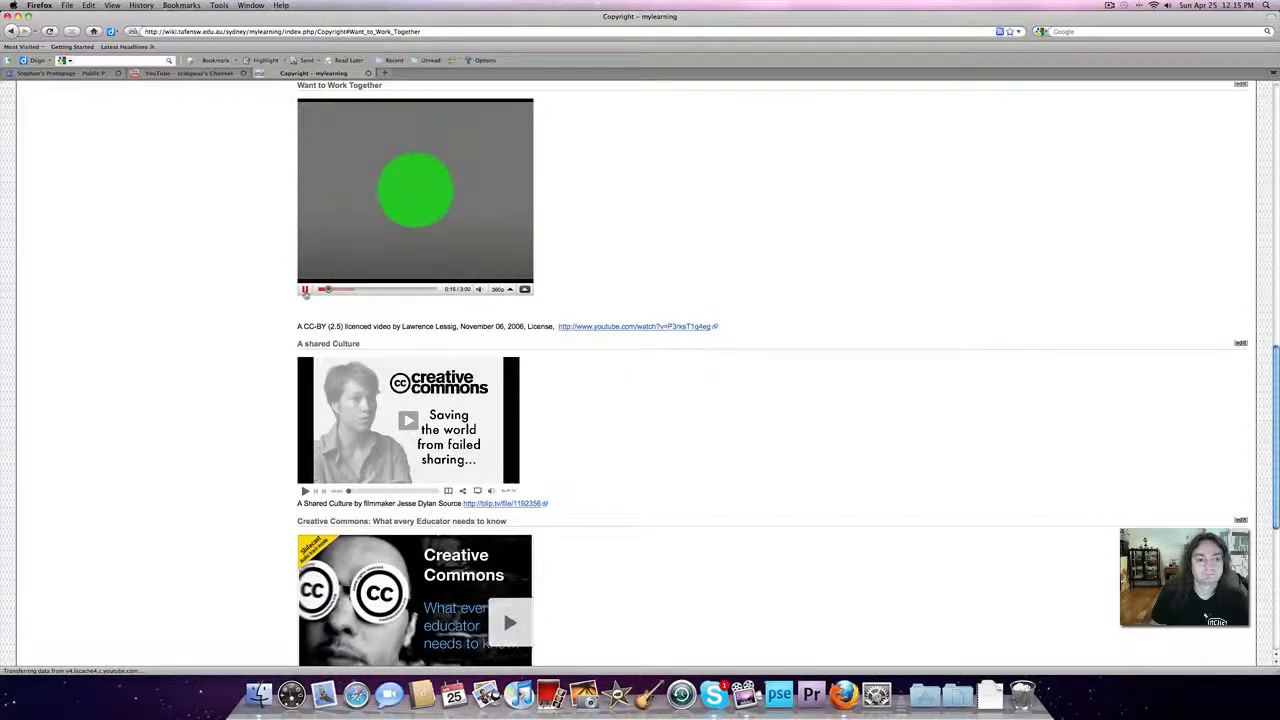
pyautogui.click(305, 289)
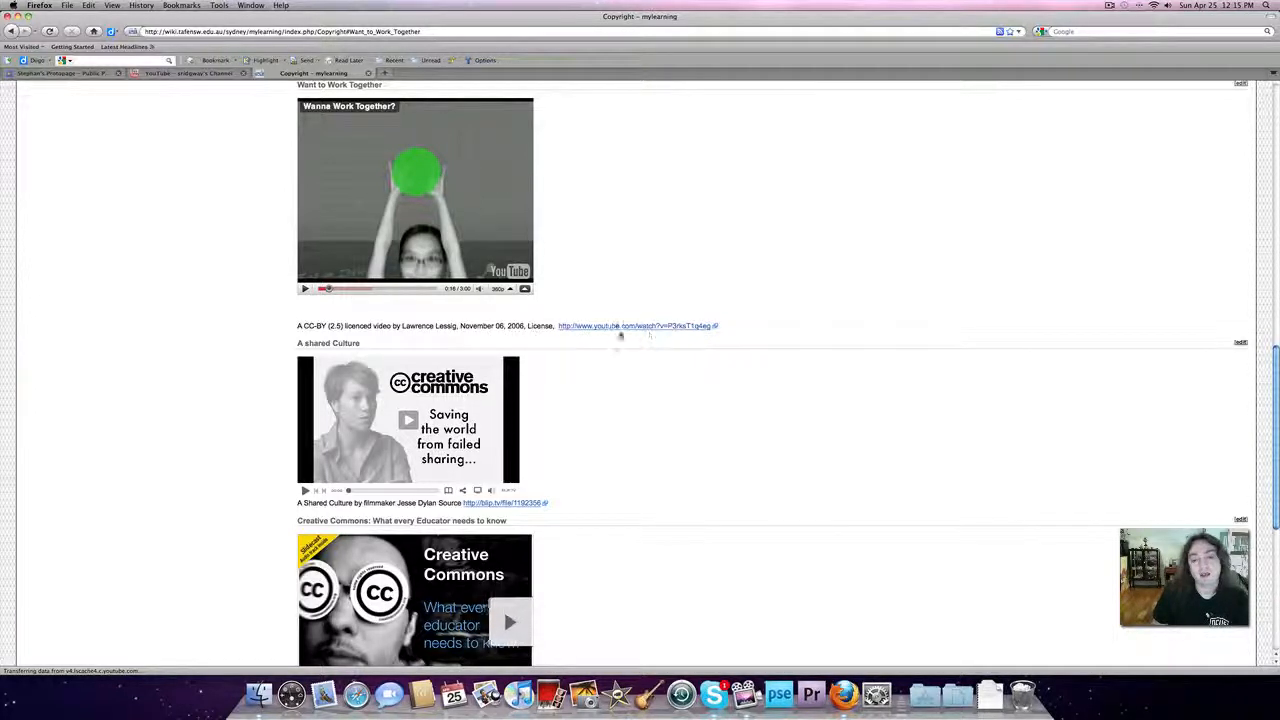
pyautogui.moveTo(708, 338)
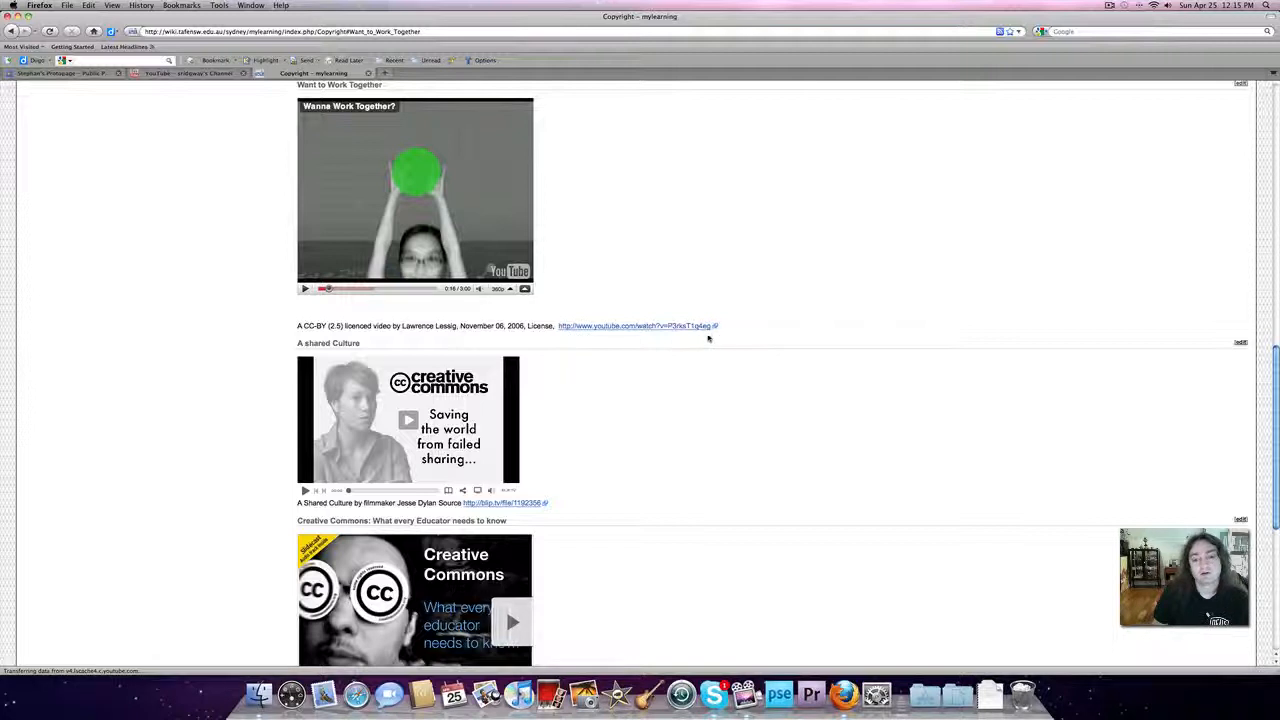
pyautogui.moveTo(603, 302)
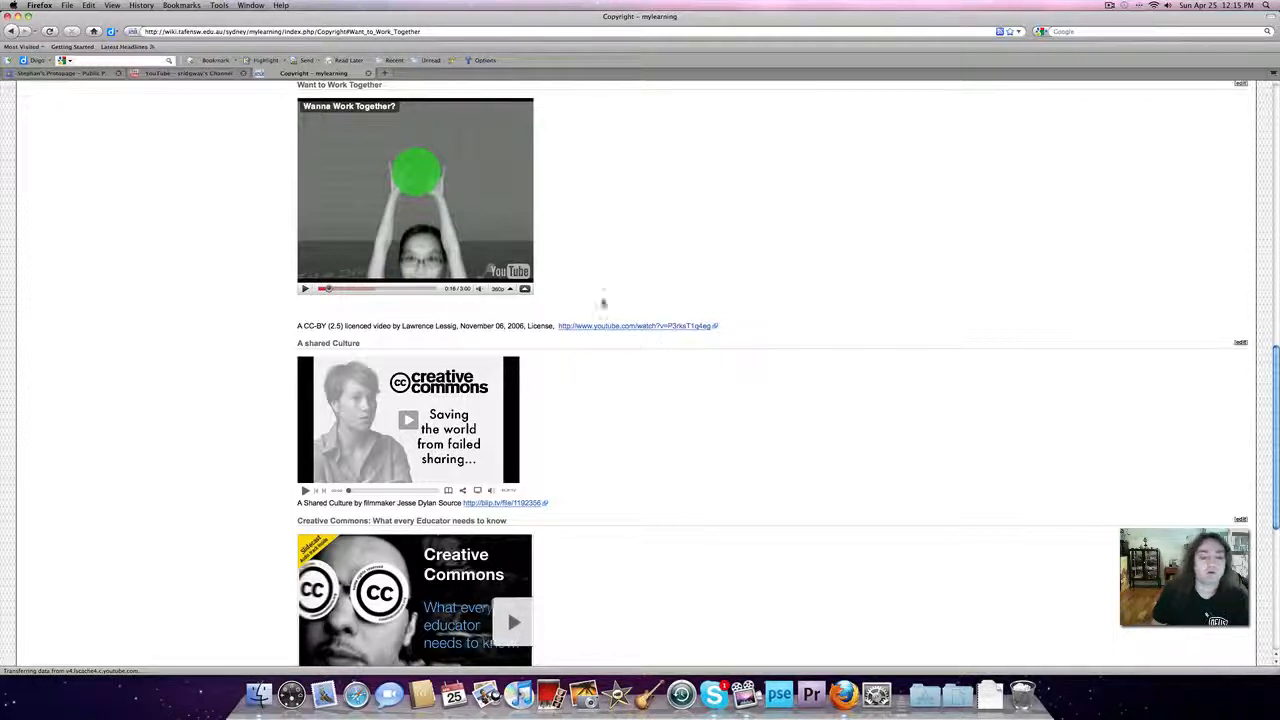